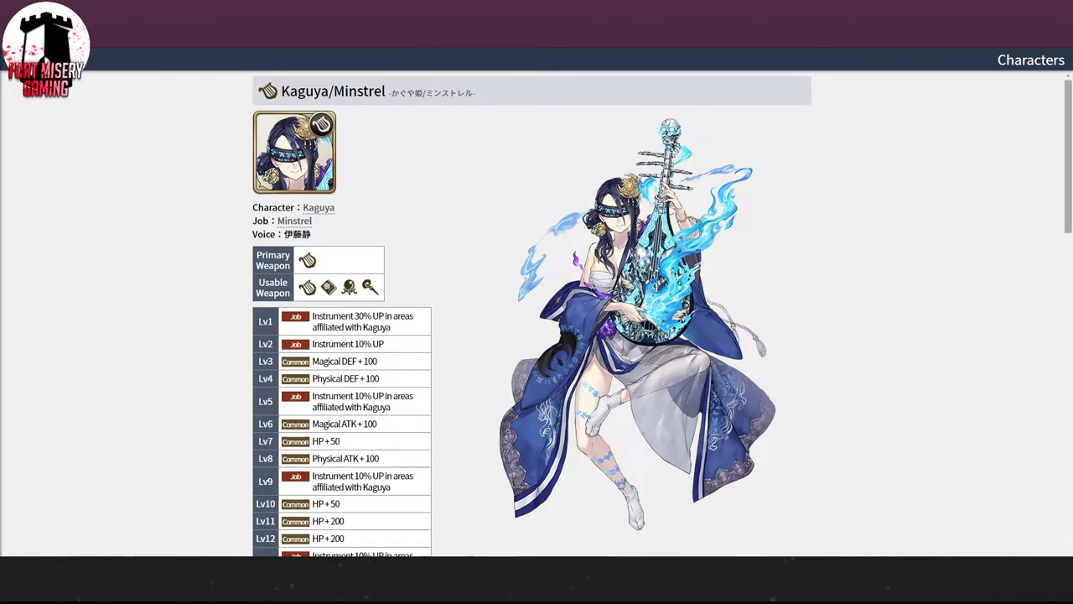
Step: Scroll Flippy Bird's page to 'Nightmares of the same skill' and queue Noin, Law of Sandstorms for comparison
scroll(down, 3)
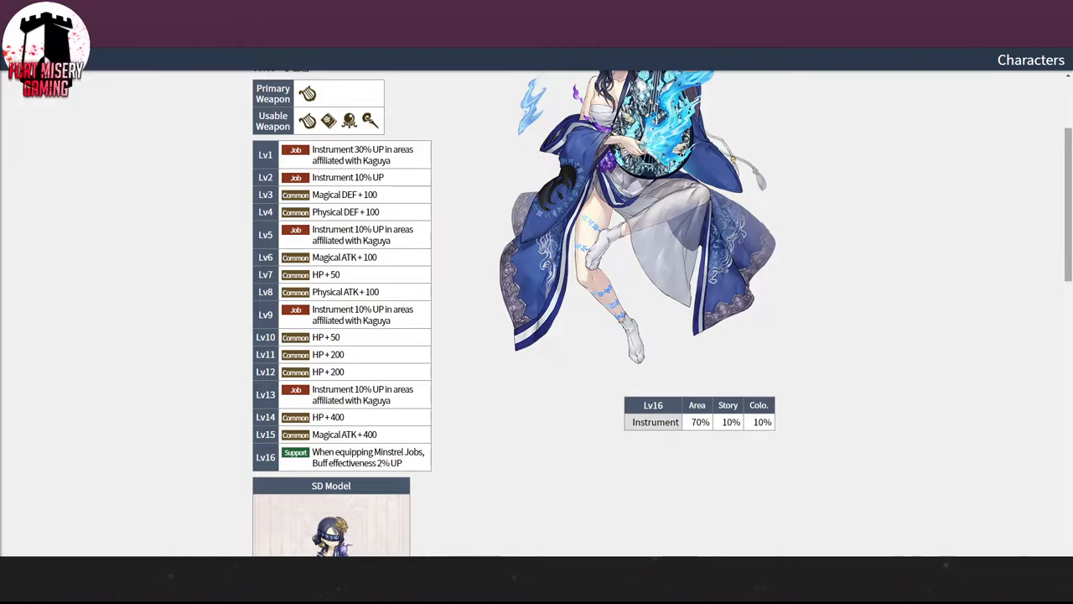
scroll(down, 3)
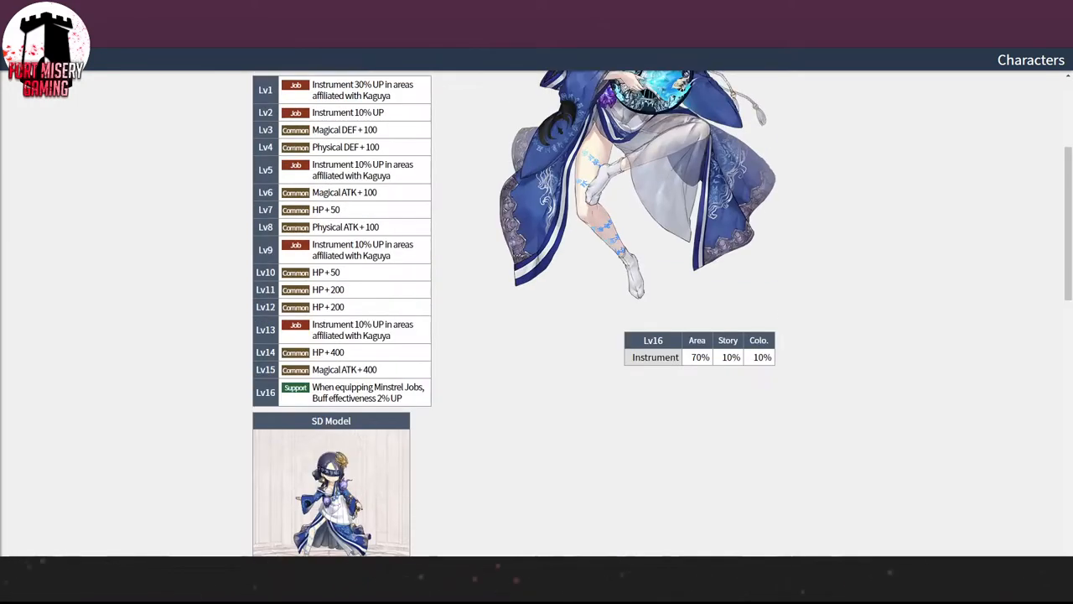
scroll(down, 3)
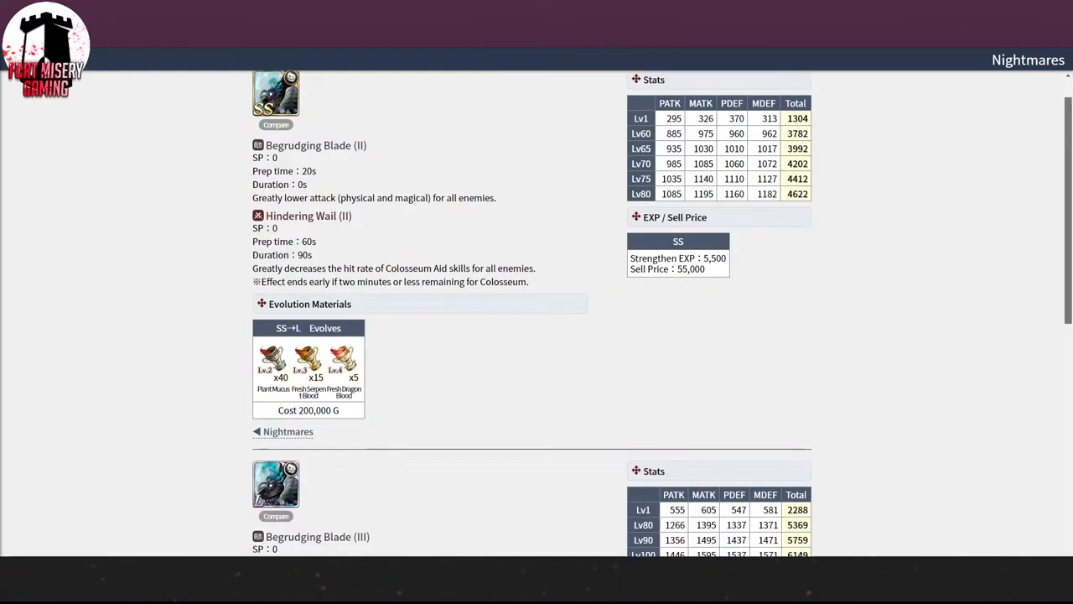
scroll(down, 3)
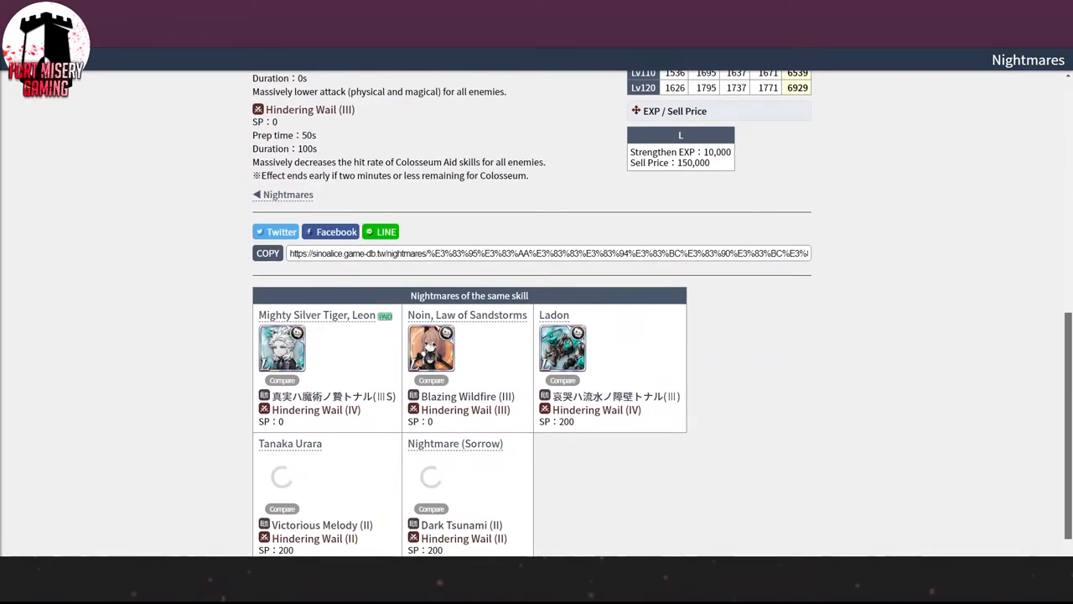
scroll(down, 3)
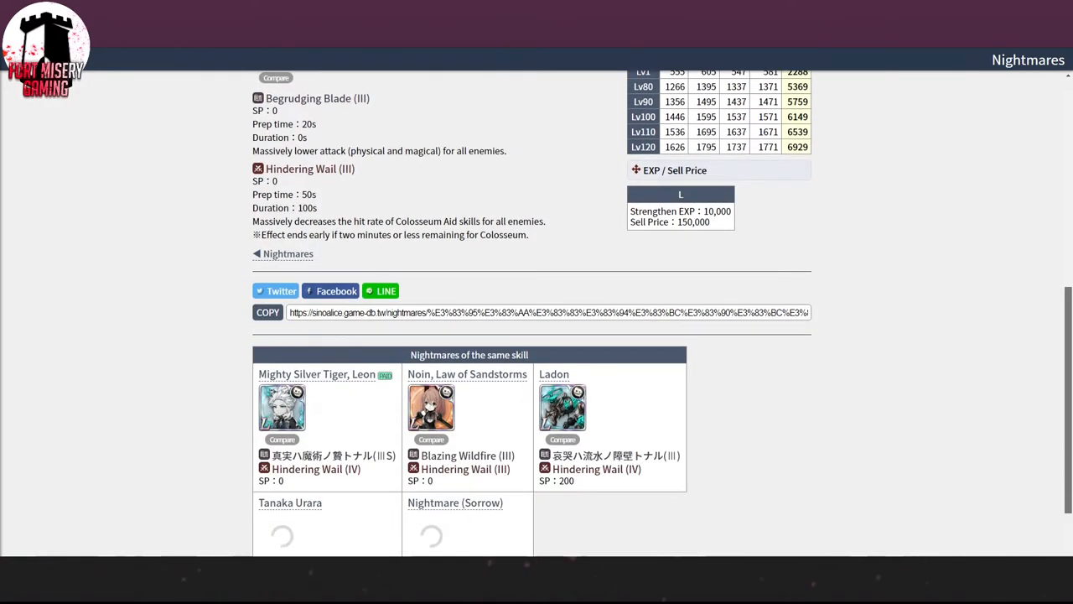
scroll(down, 3)
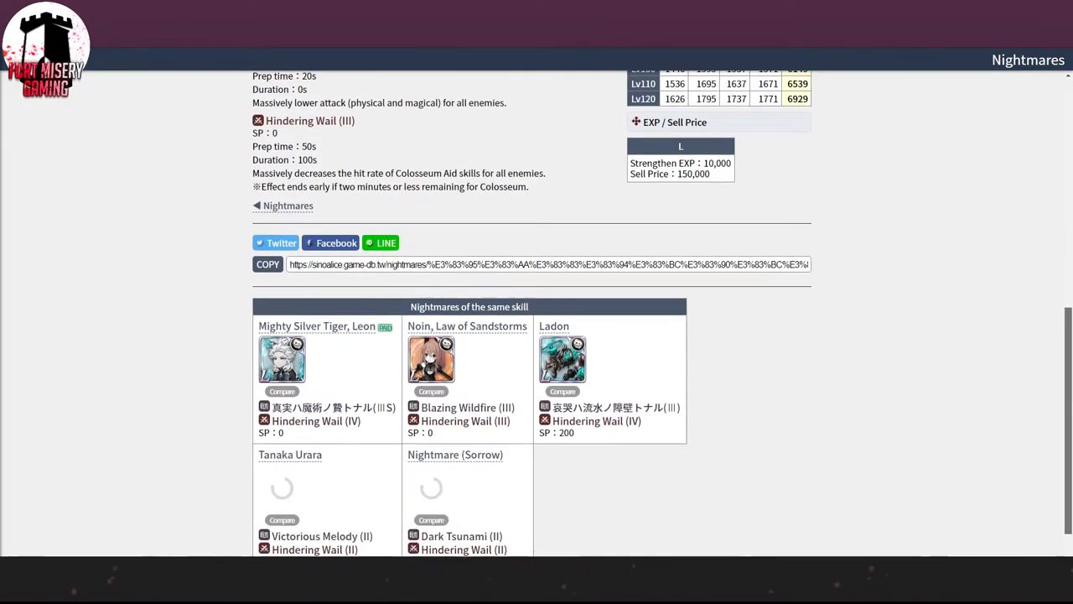
scroll(up, 3)
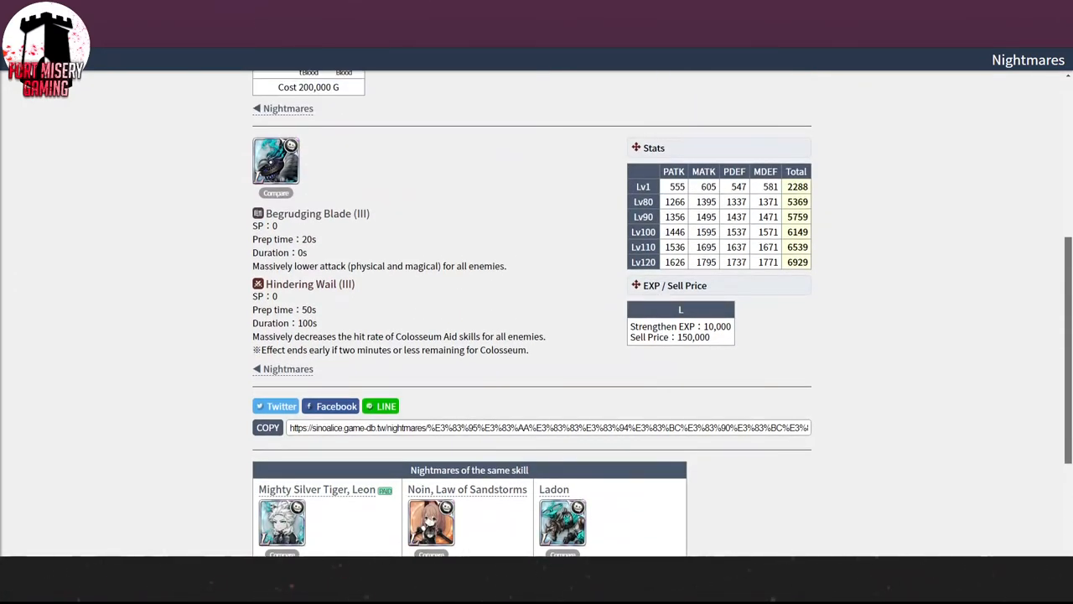
scroll(down, 3)
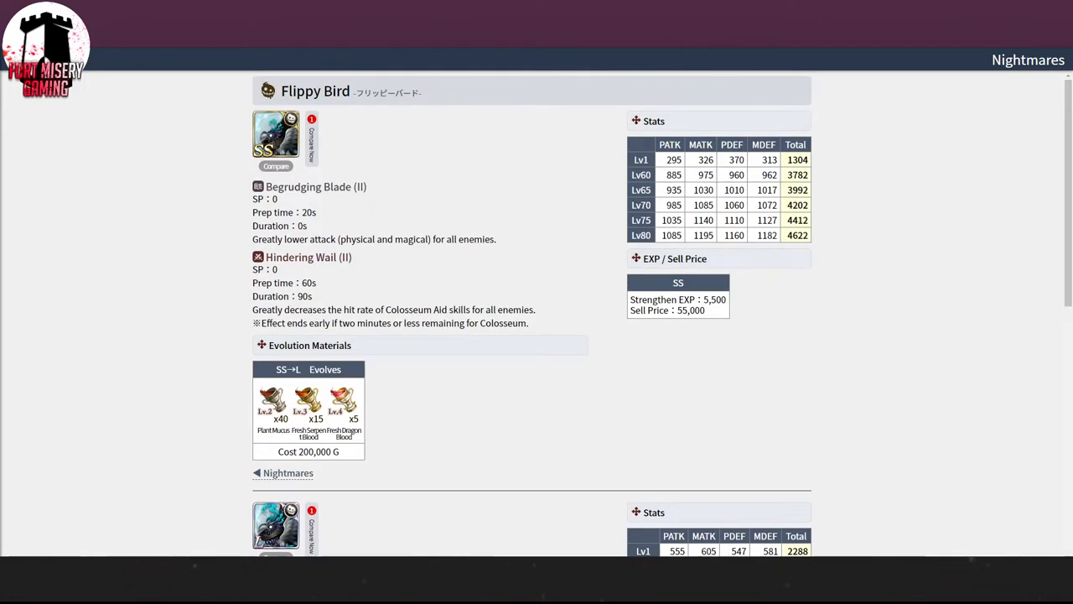
Step: Add SS Flippy Bird, open the comparison table, and use its L version at Lv120
click(276, 166)
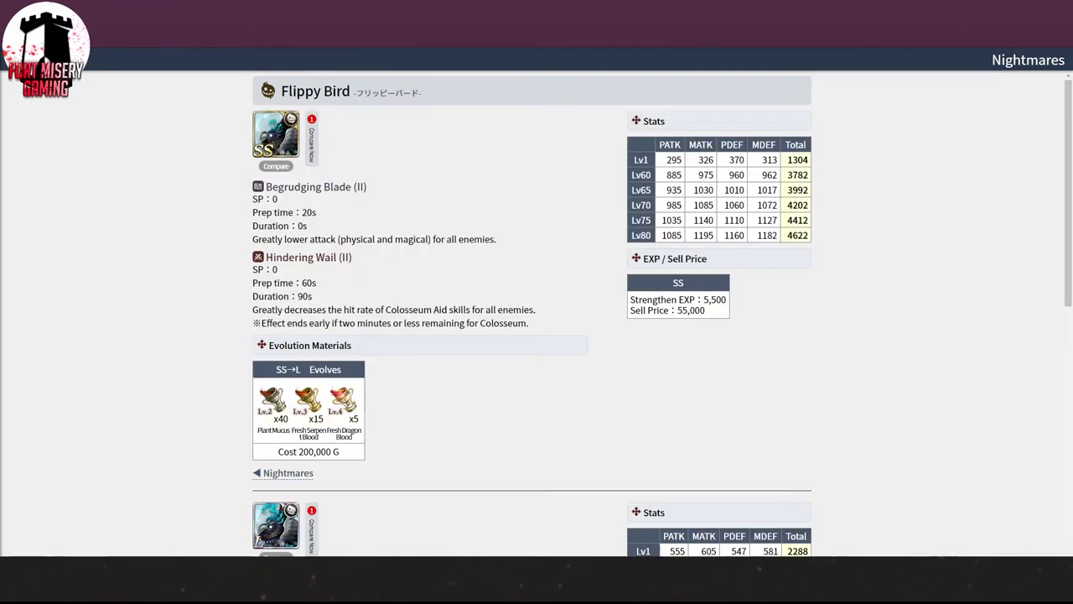
click(276, 165)
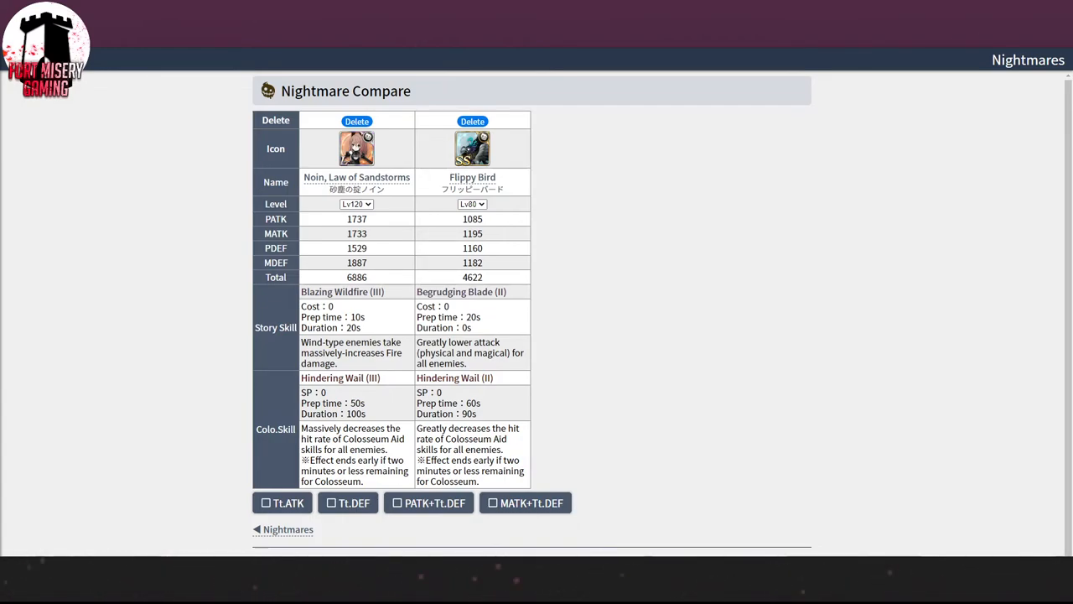
click(472, 121)
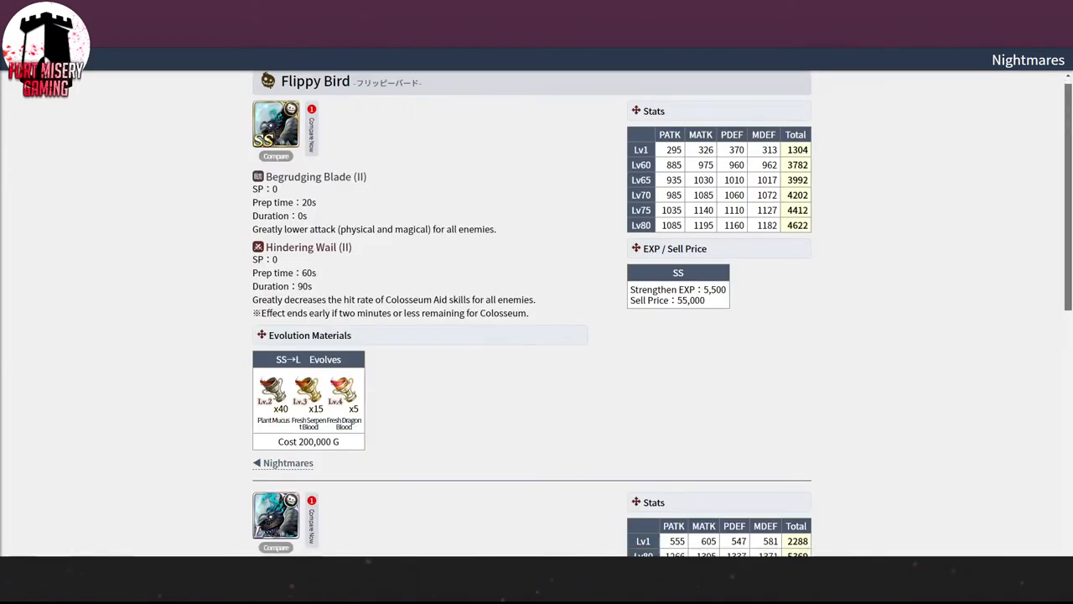
scroll(down, 3)
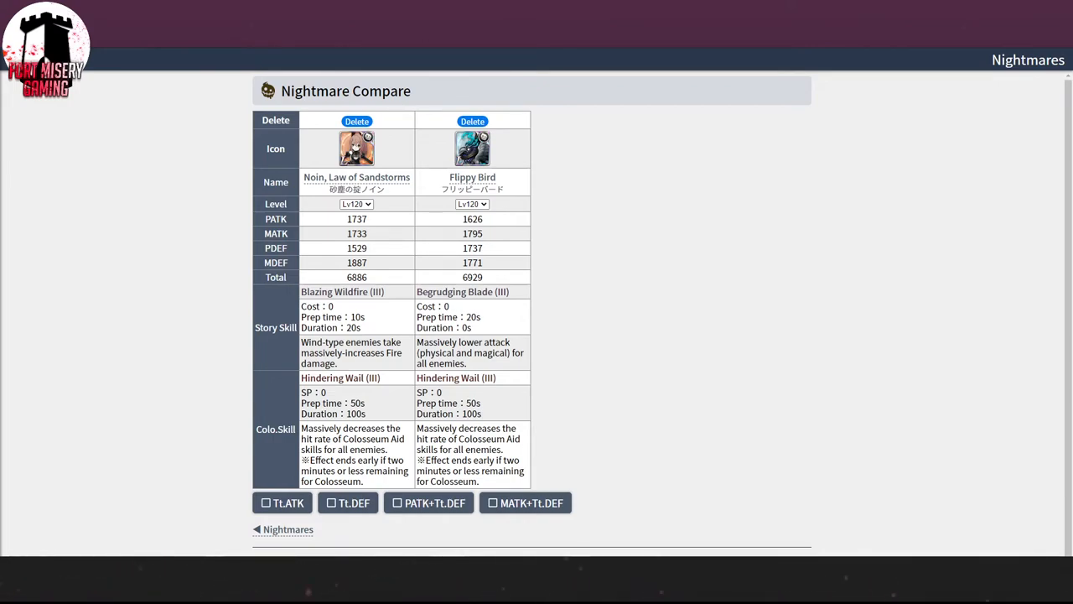
Step: Scroll the compare table, then the Kaguya/Minstrel character page back to its top
scroll(down, 3)
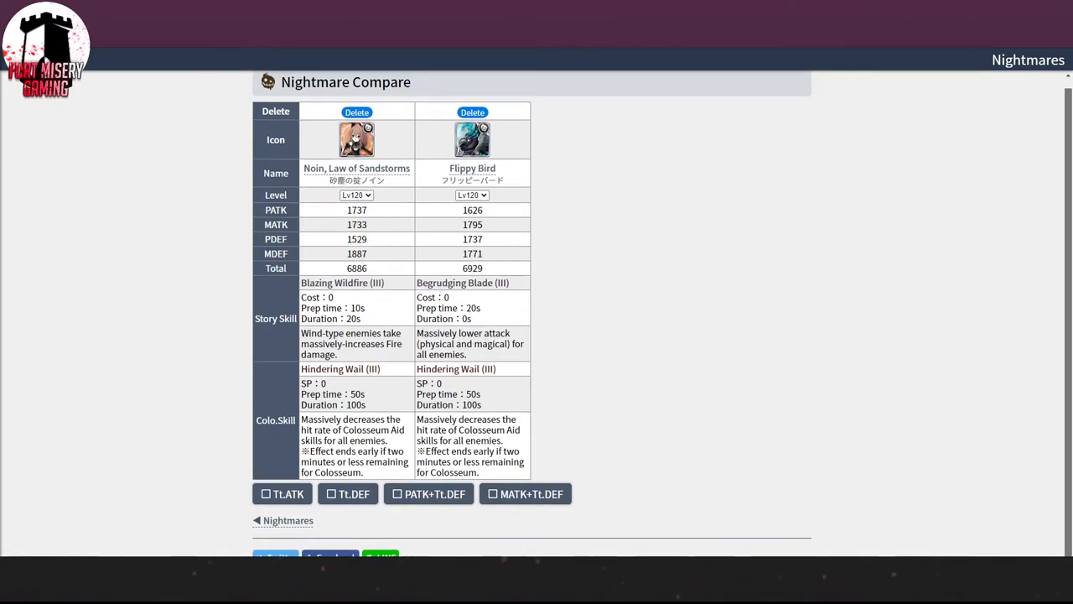
scroll(up, 3)
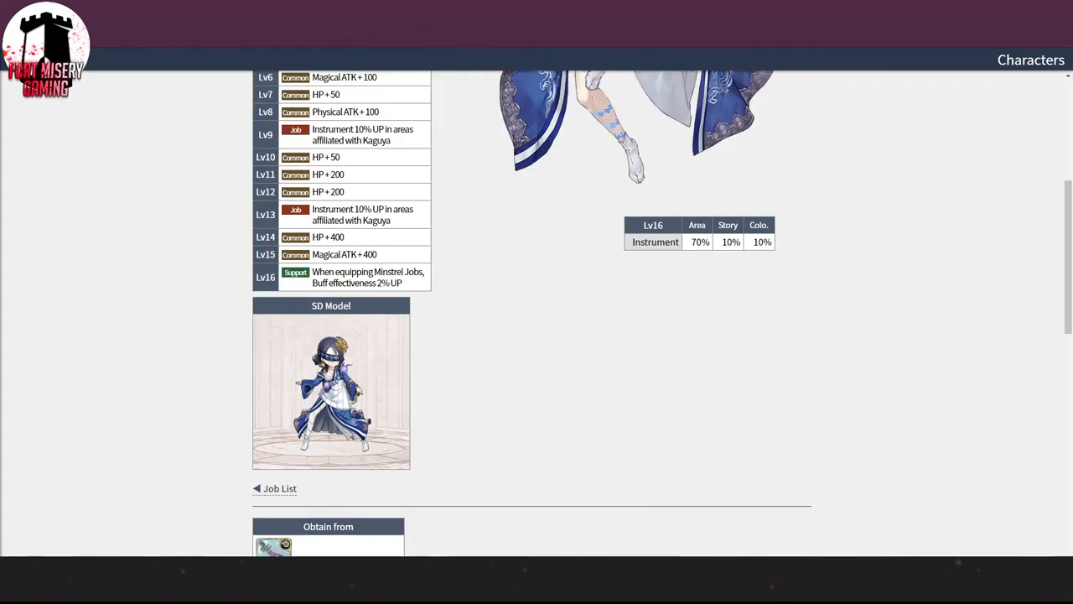
scroll(up, 3)
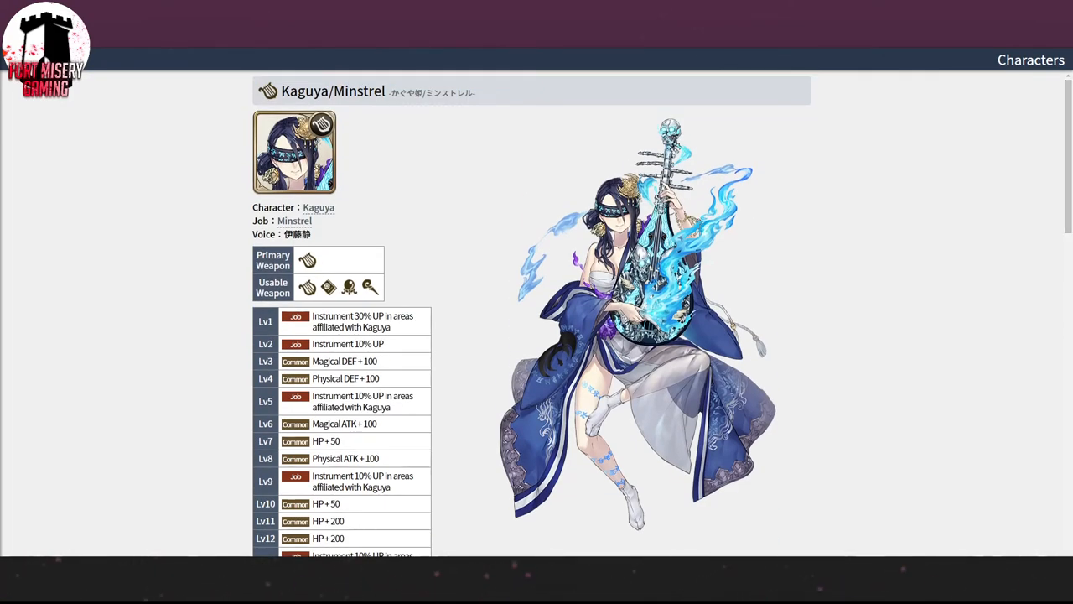